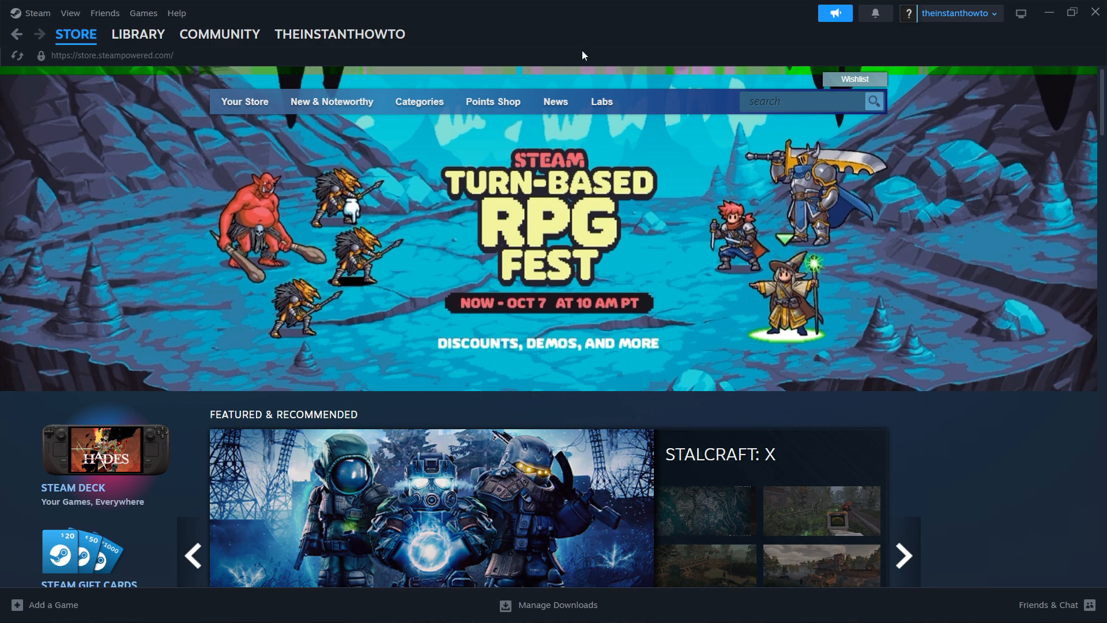
Search Google for 'steam' to list the official Steam store site.
click(137, 34)
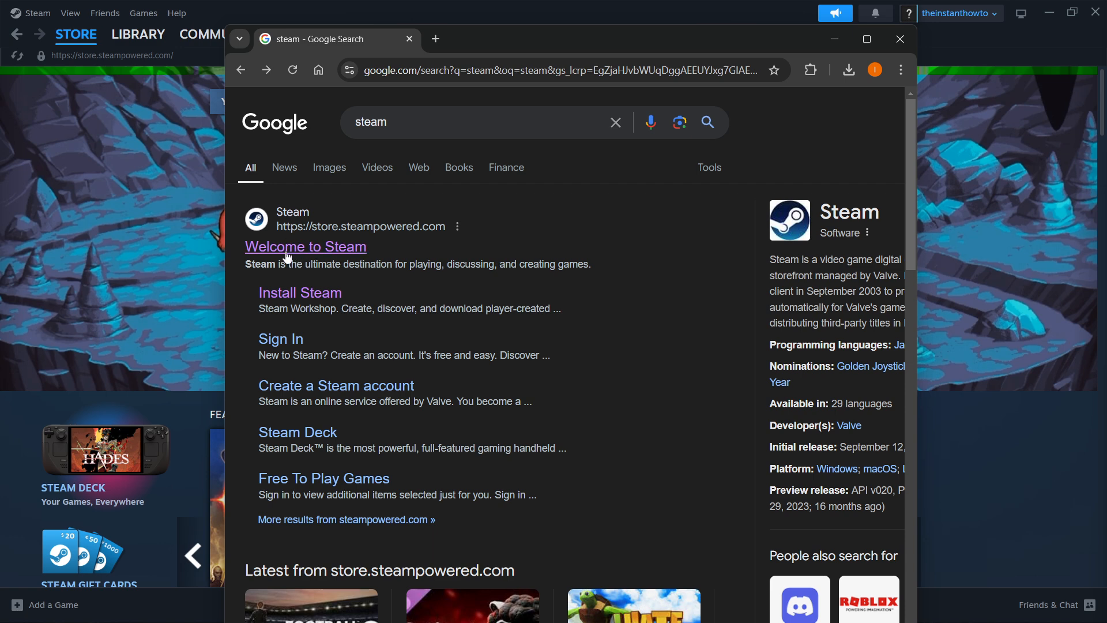
Download the Windows Steam installer from the official store and launch its setup wizard.
click(304, 247)
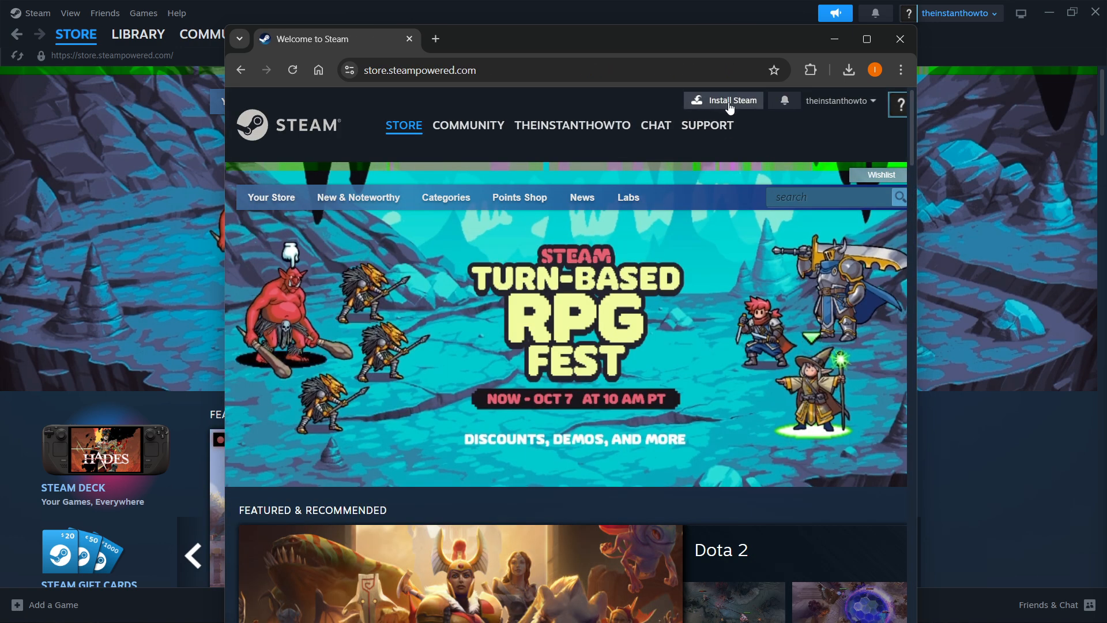
click(728, 100)
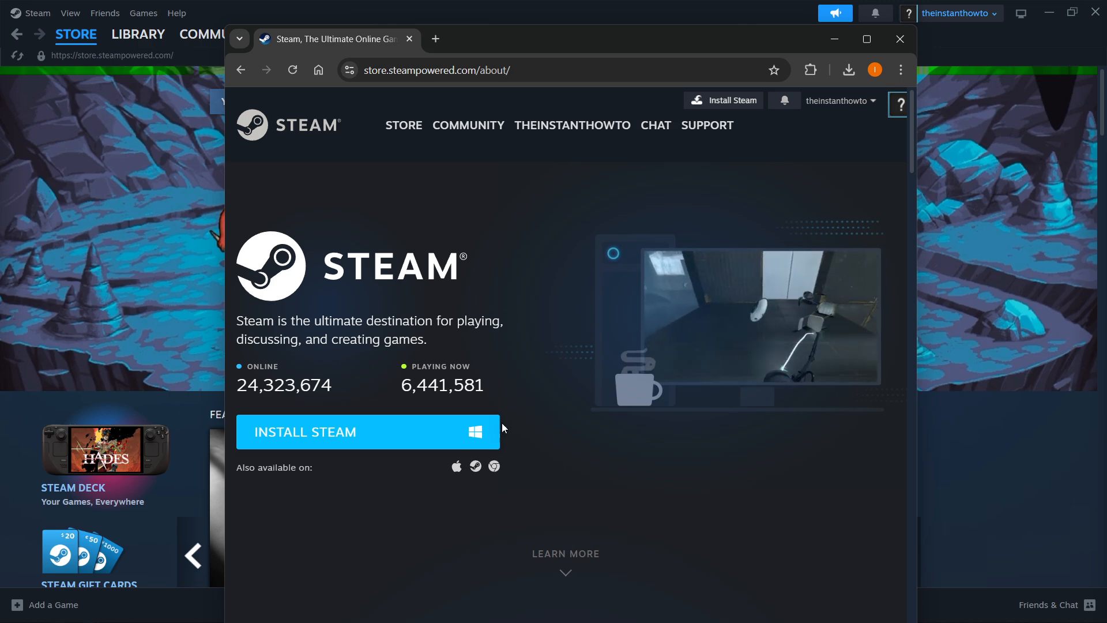
click(366, 431)
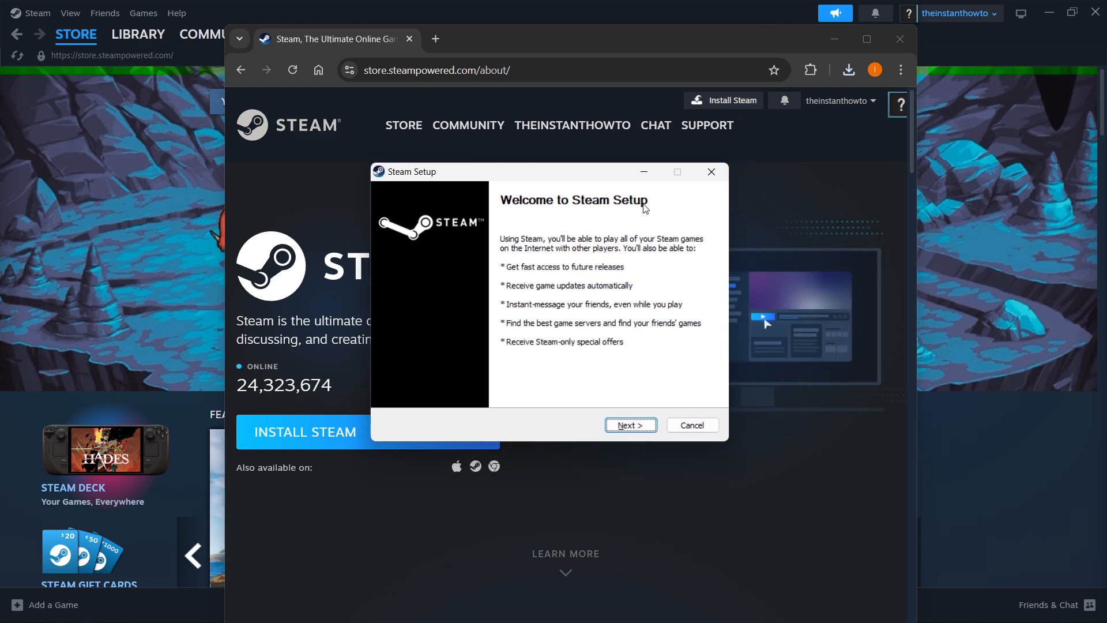
Install Steam in English into the default Program Files (x86) Steam folder.
click(630, 424)
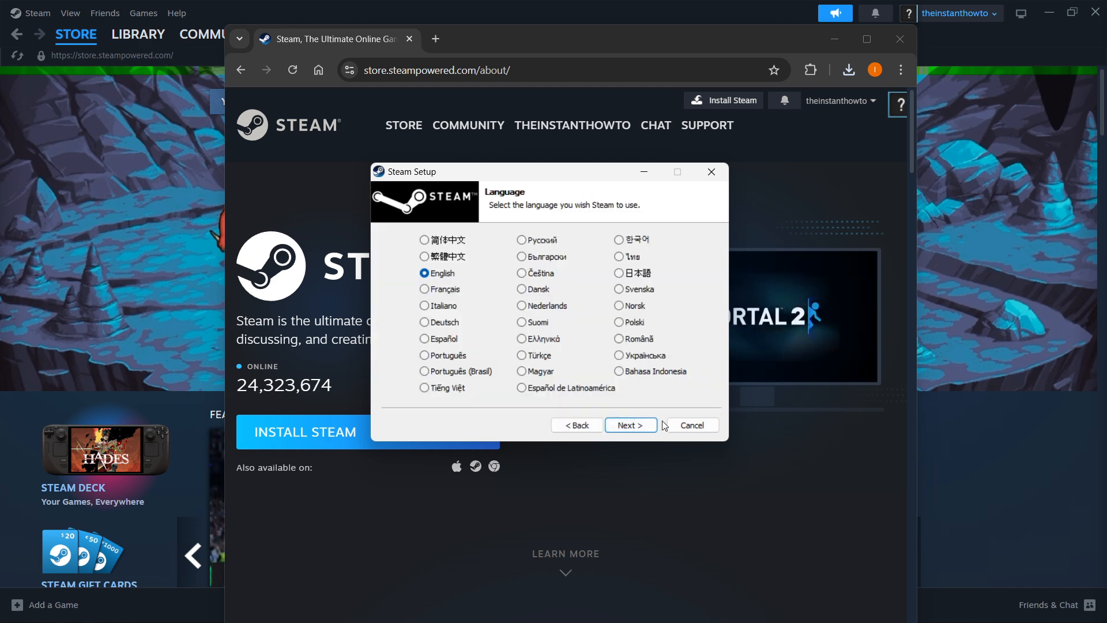
click(630, 426)
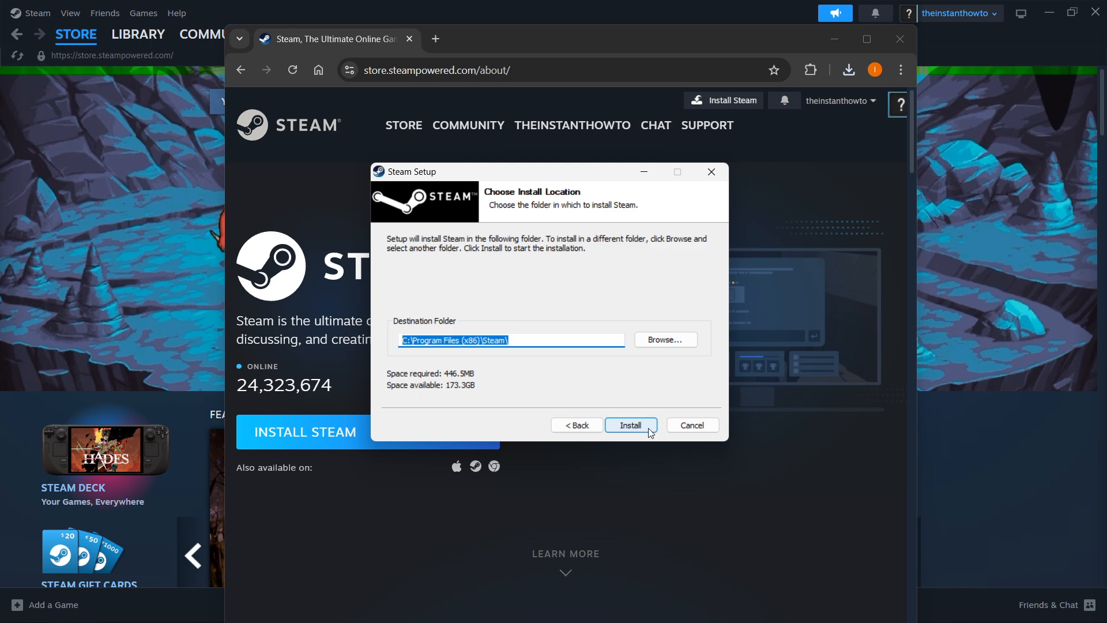
click(138, 33)
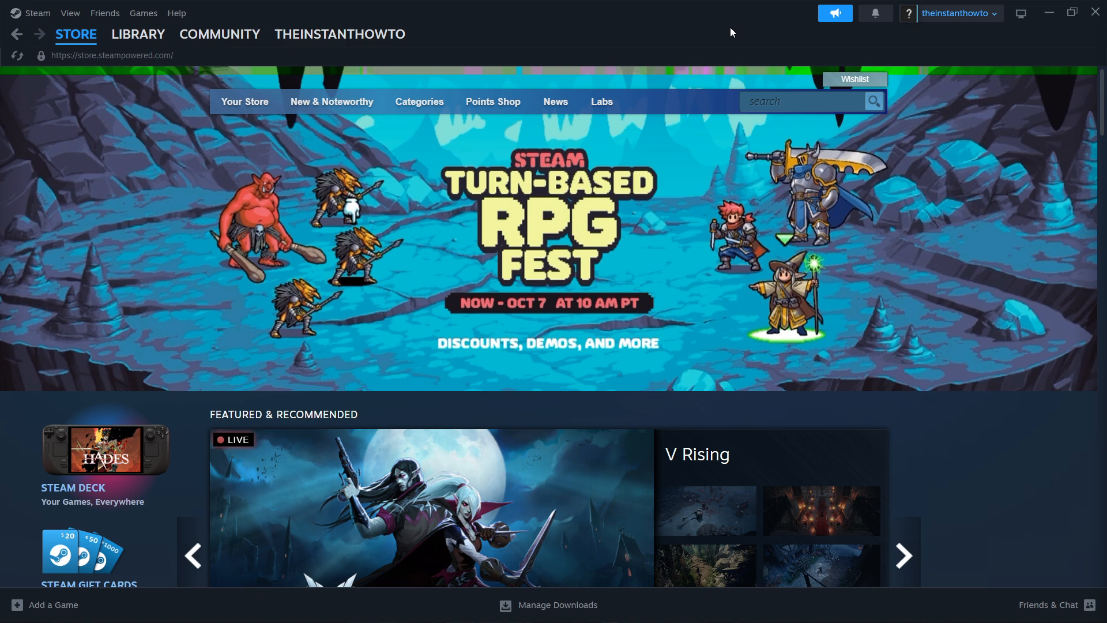
mouse_move(643, 46)
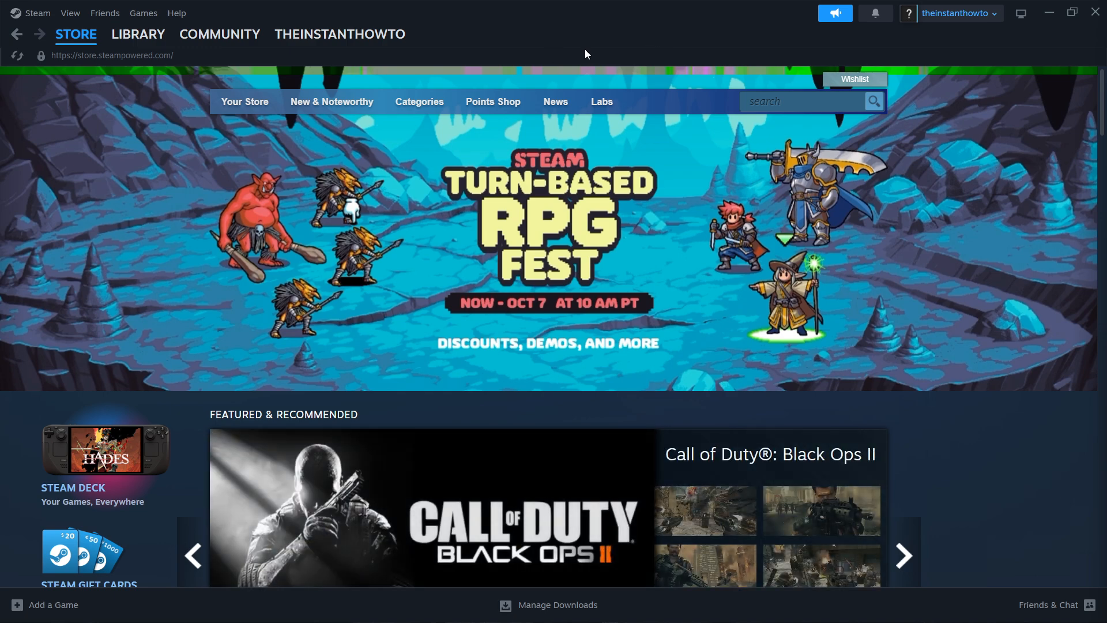
mouse_move(549, 212)
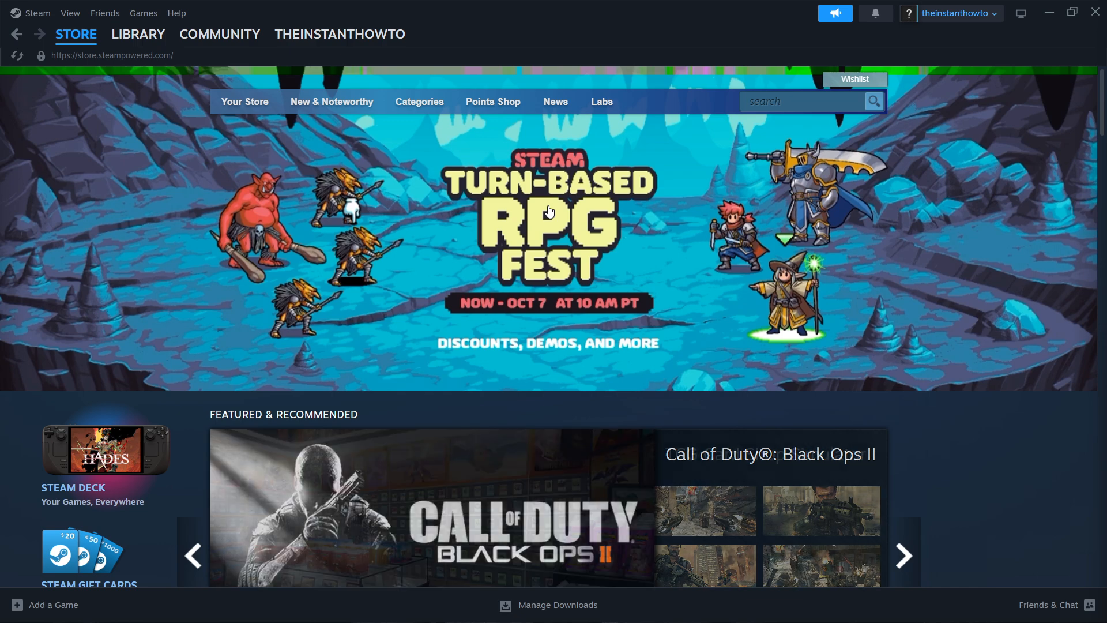
Look at the STORE menu page choices, then activate the empty store search box.
click(75, 33)
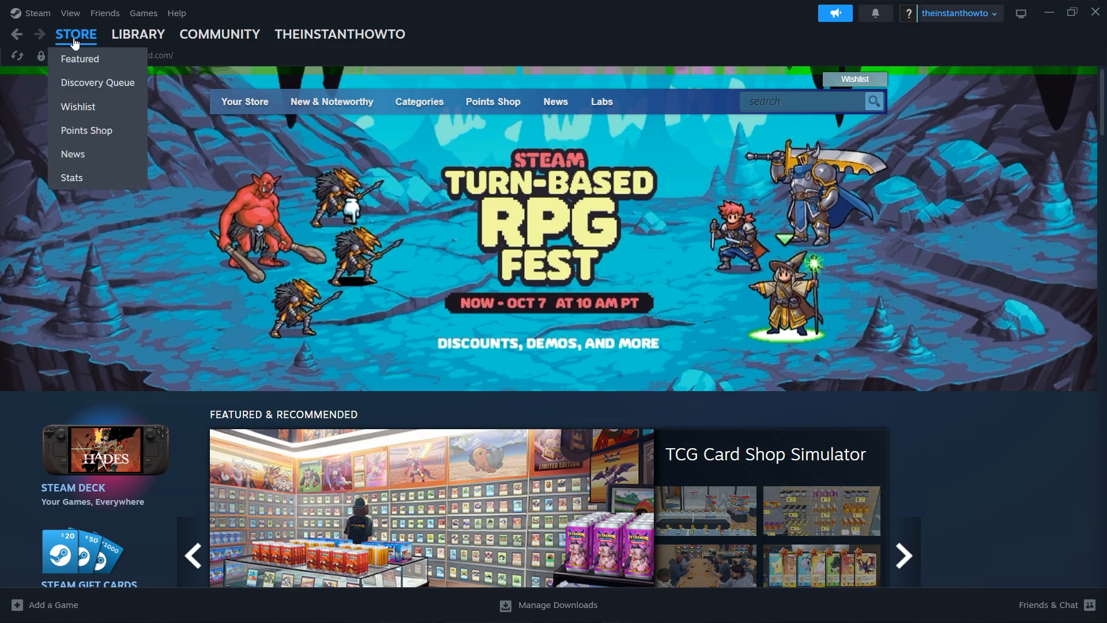
mouse_move(79, 59)
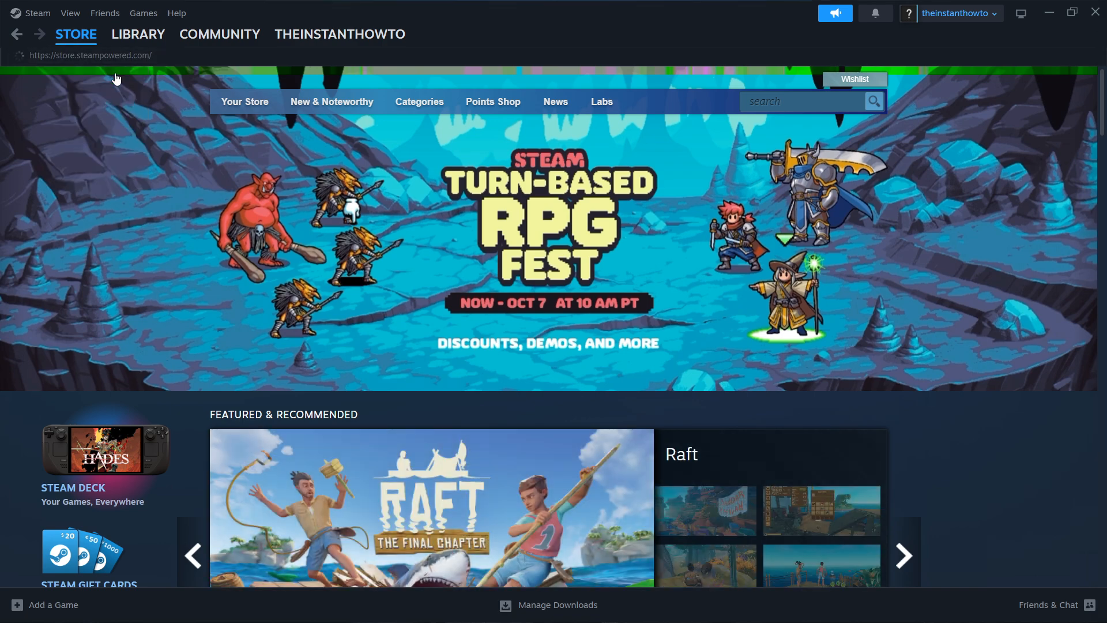
click(802, 100)
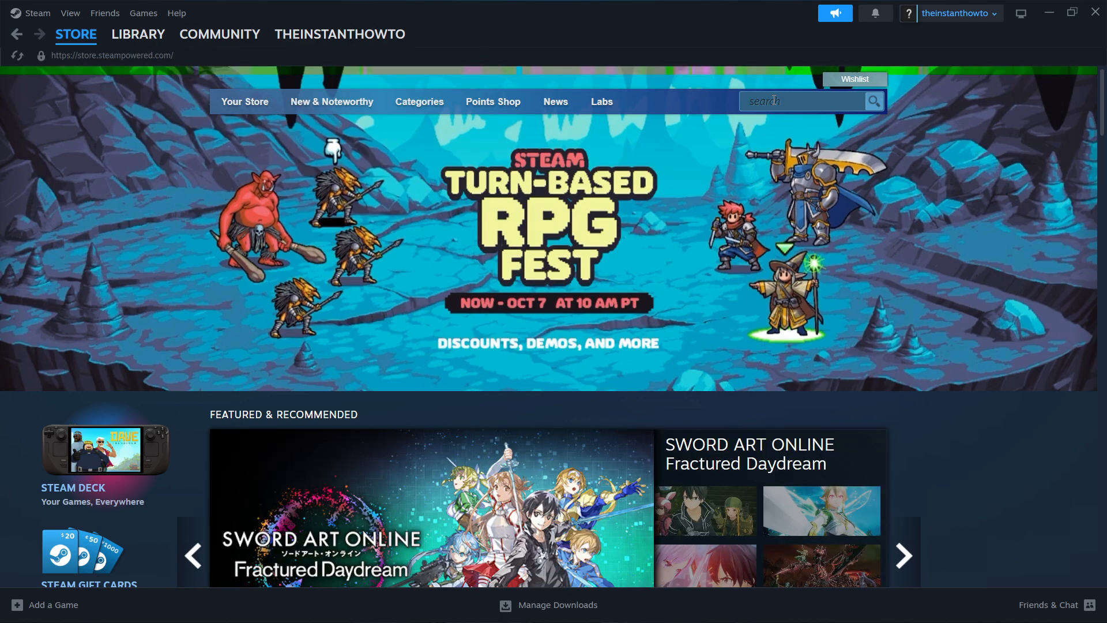
click(801, 101)
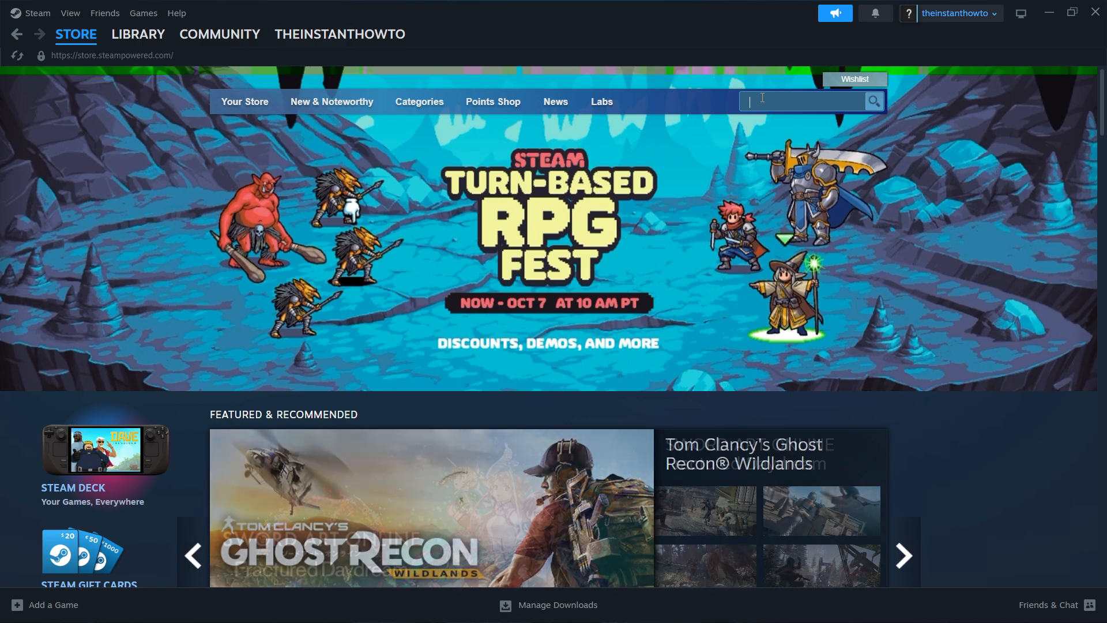
Search the Steam store for 'zoochosis', yielding one censored exact match plus Zooparasite.
text(zooo)
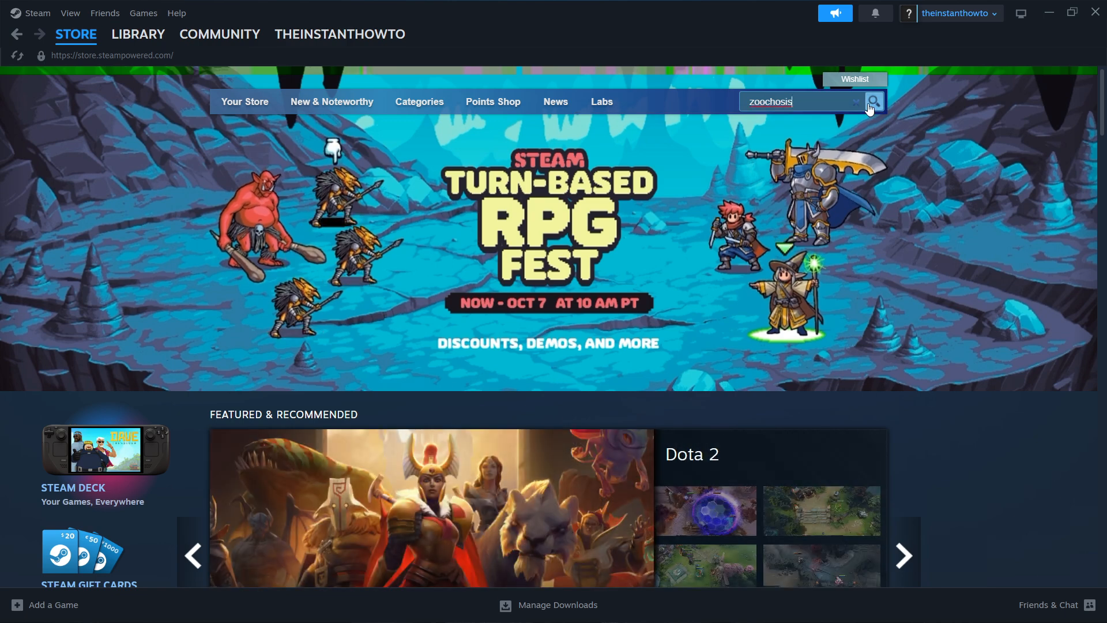
click(873, 102)
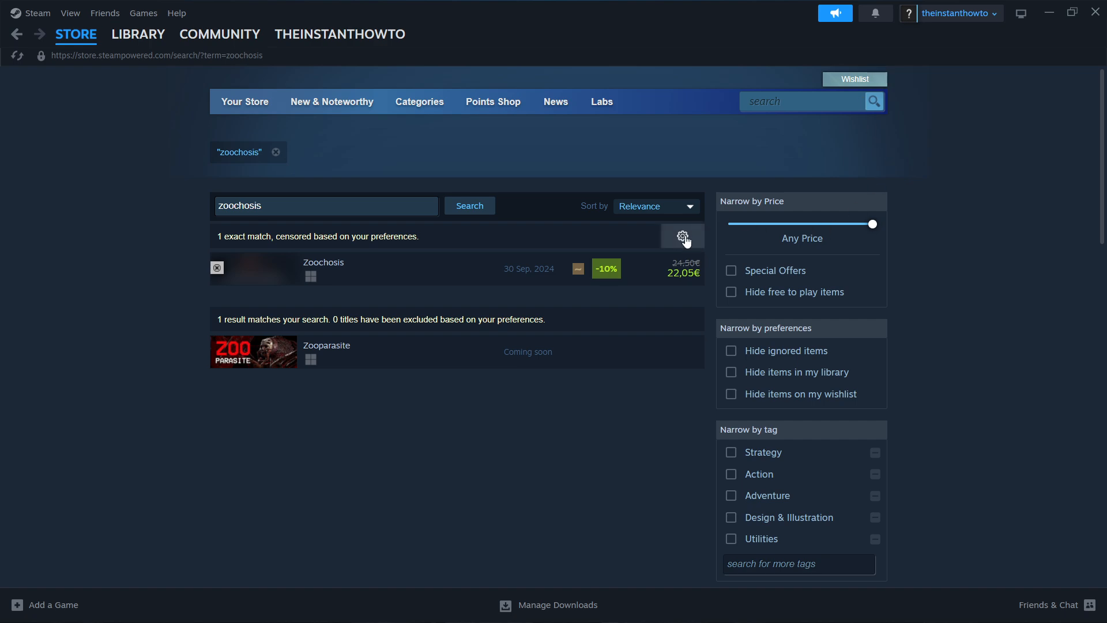
Show unfiltered search results with ignored items unhidden so Zoochosis appears.
click(682, 235)
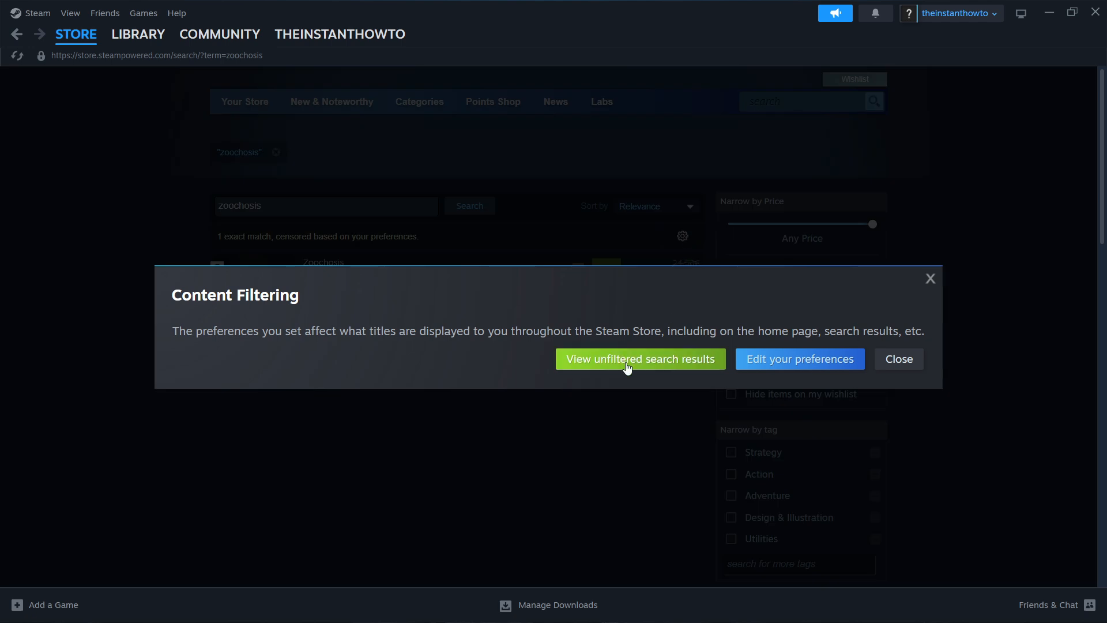
click(640, 359)
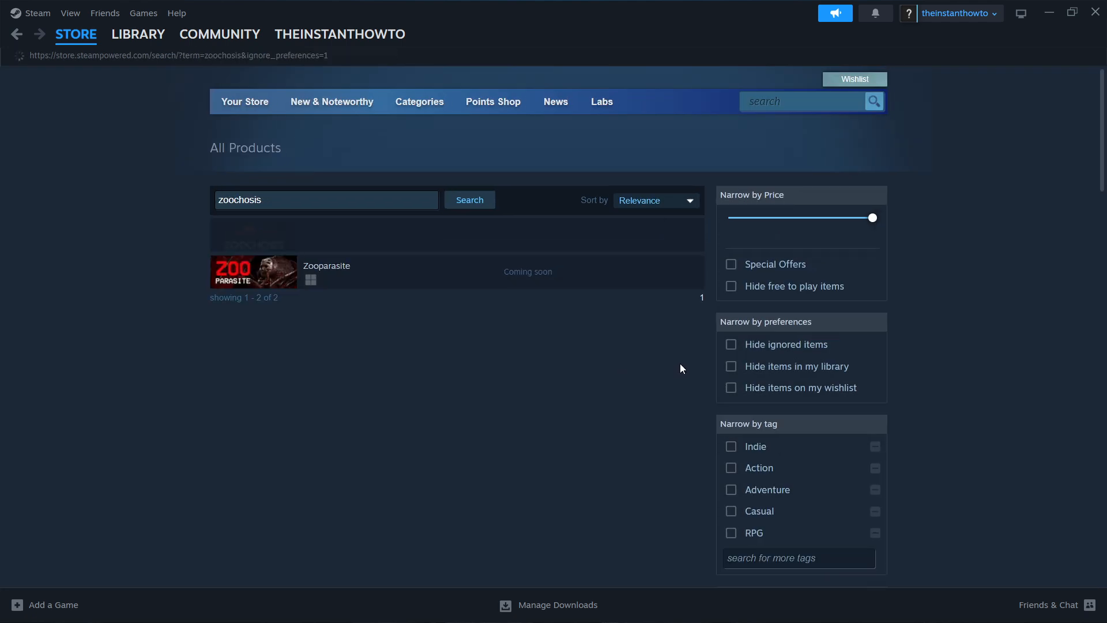
click(731, 350)
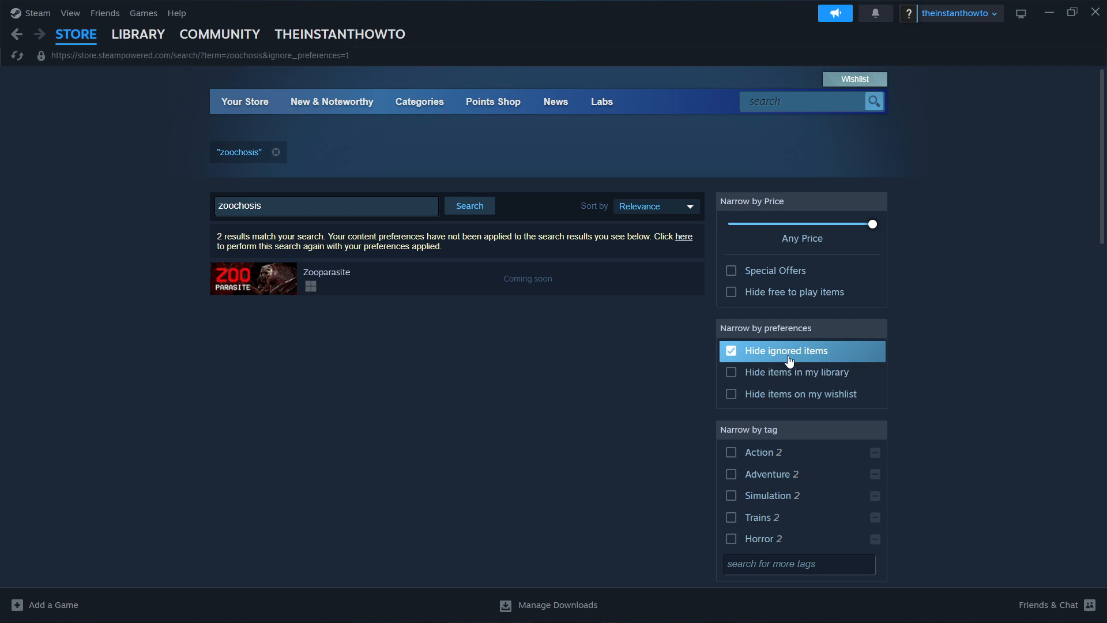
mouse_move(849, 353)
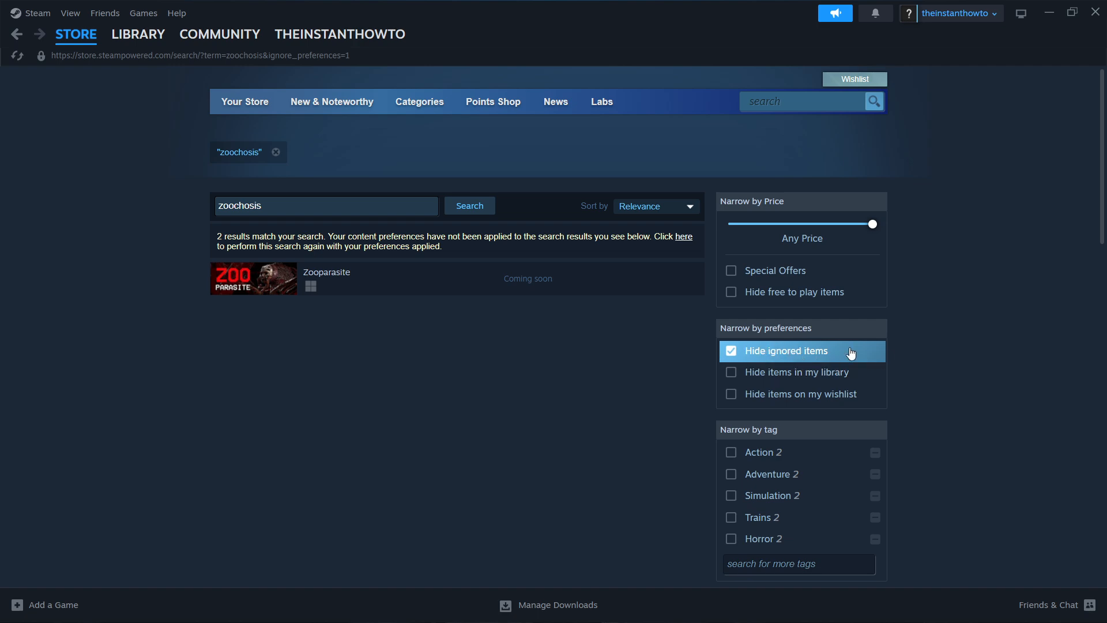
click(731, 350)
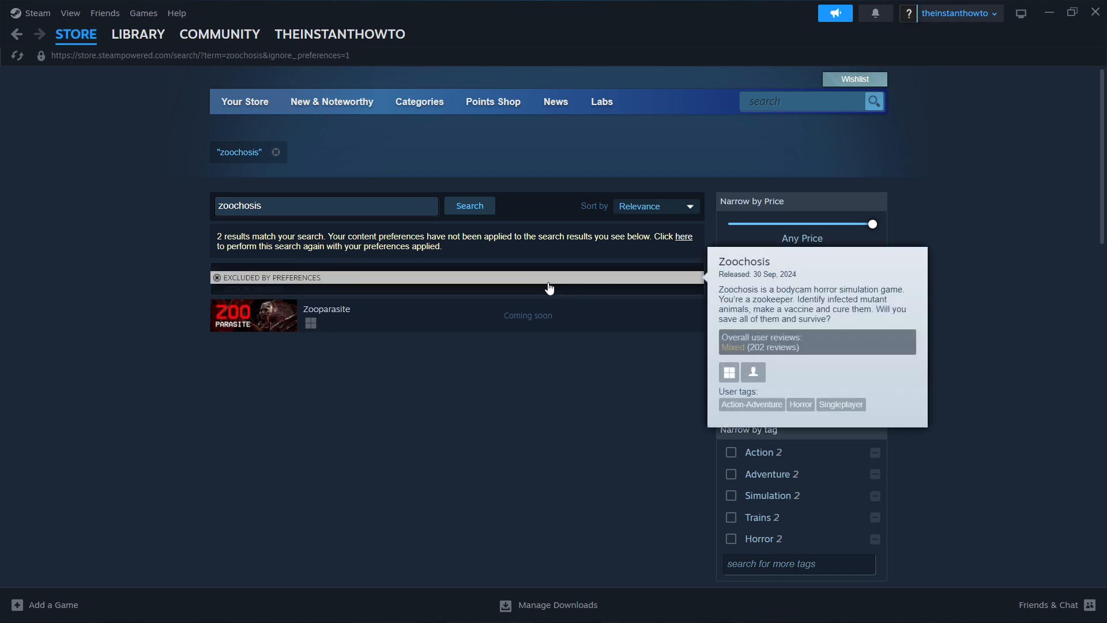
mouse_move(433, 276)
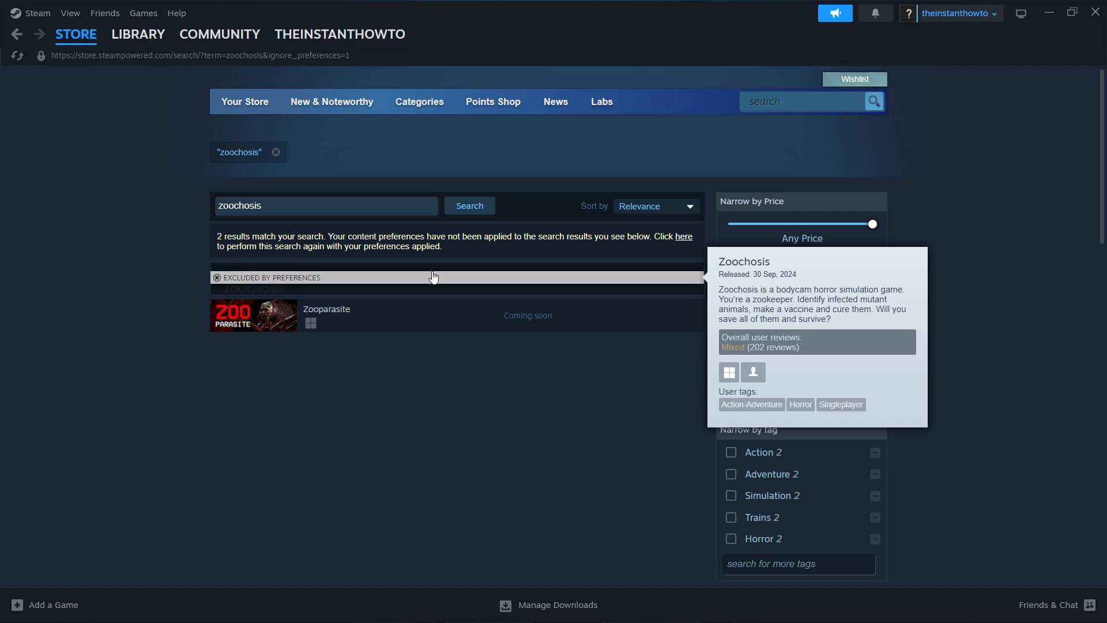
mouse_move(427, 279)
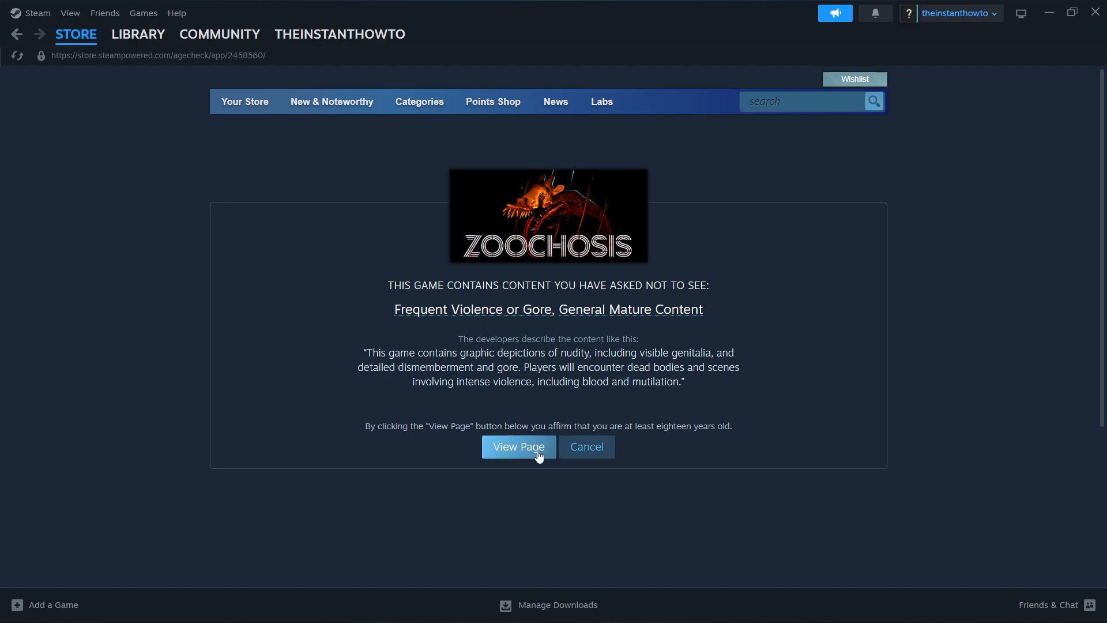
Add Zoochosis to the cart from its store page and view the cart at 22,05€.
click(518, 447)
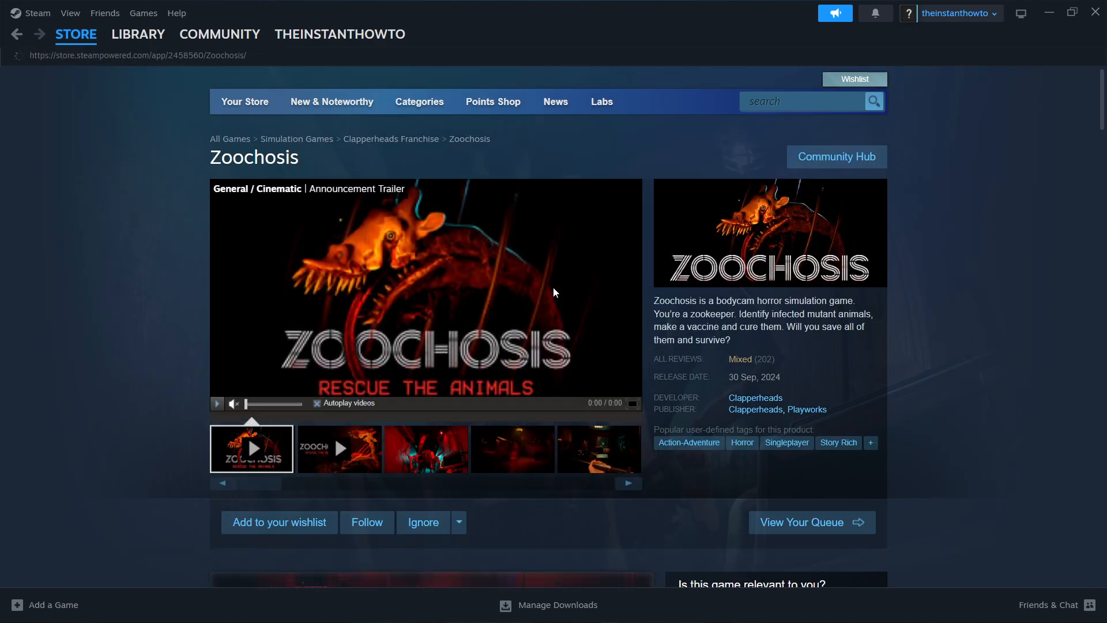
scroll(down, 3)
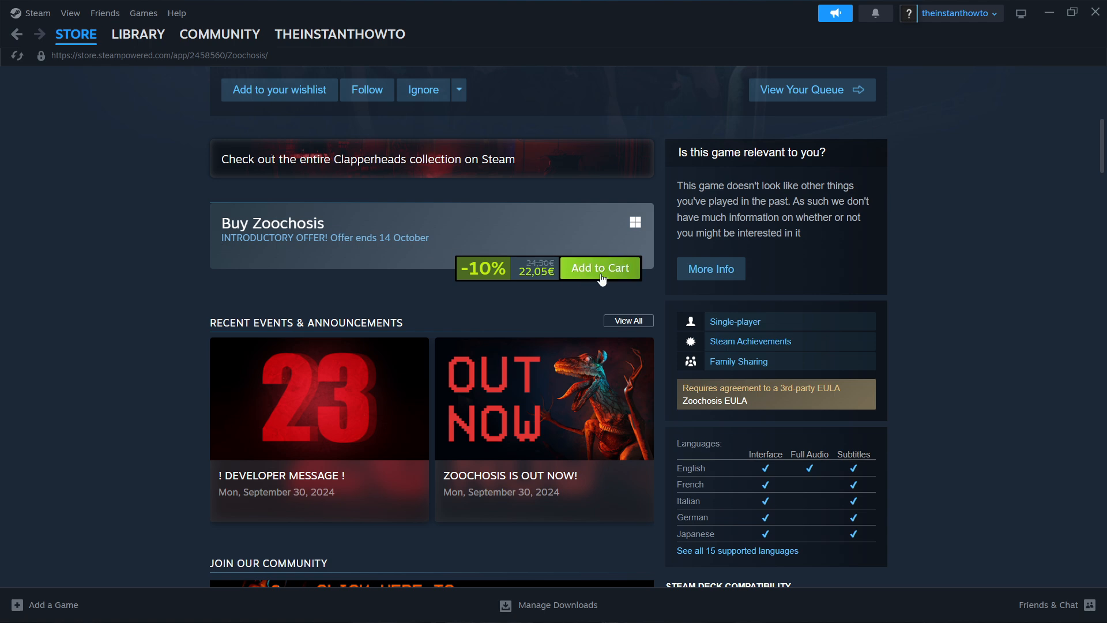
click(599, 267)
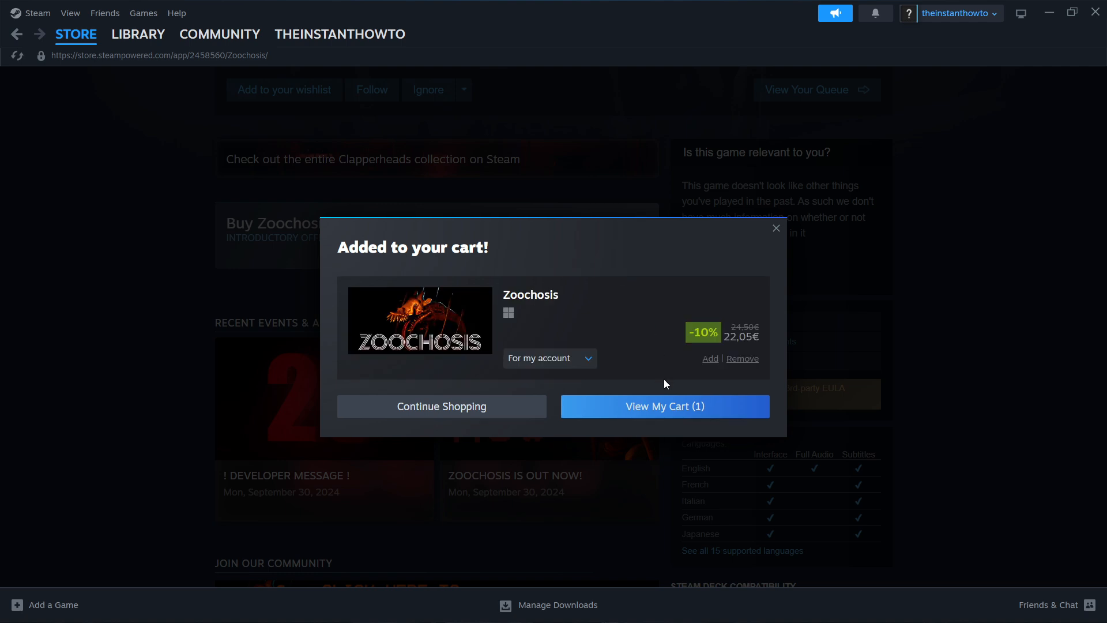
click(663, 405)
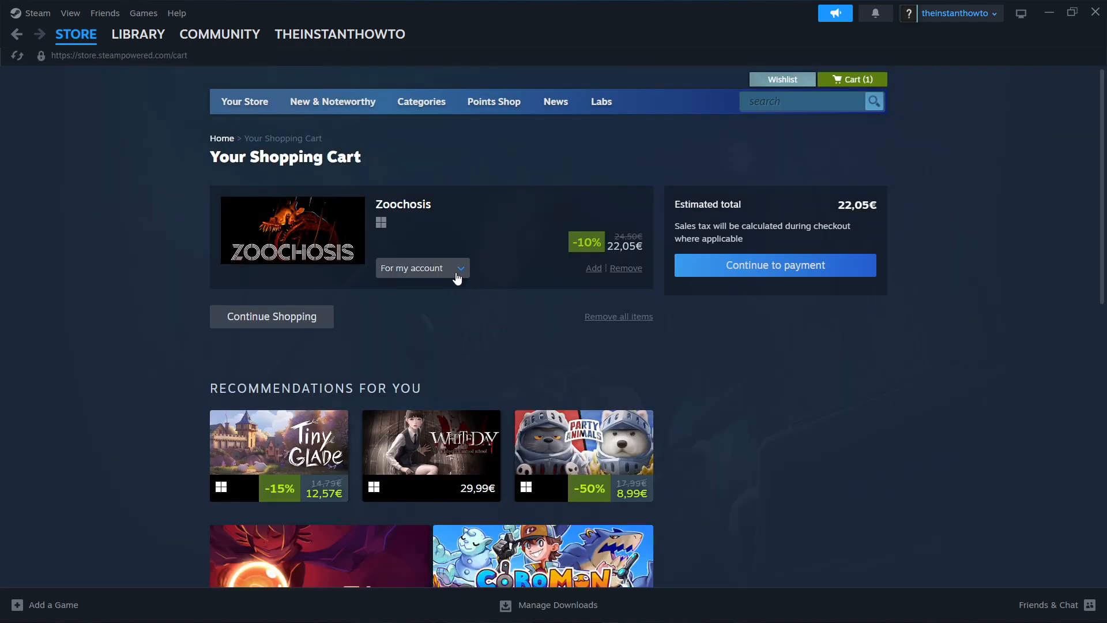
Keep the purchase 'For my account' and continue to the payment method page.
click(419, 267)
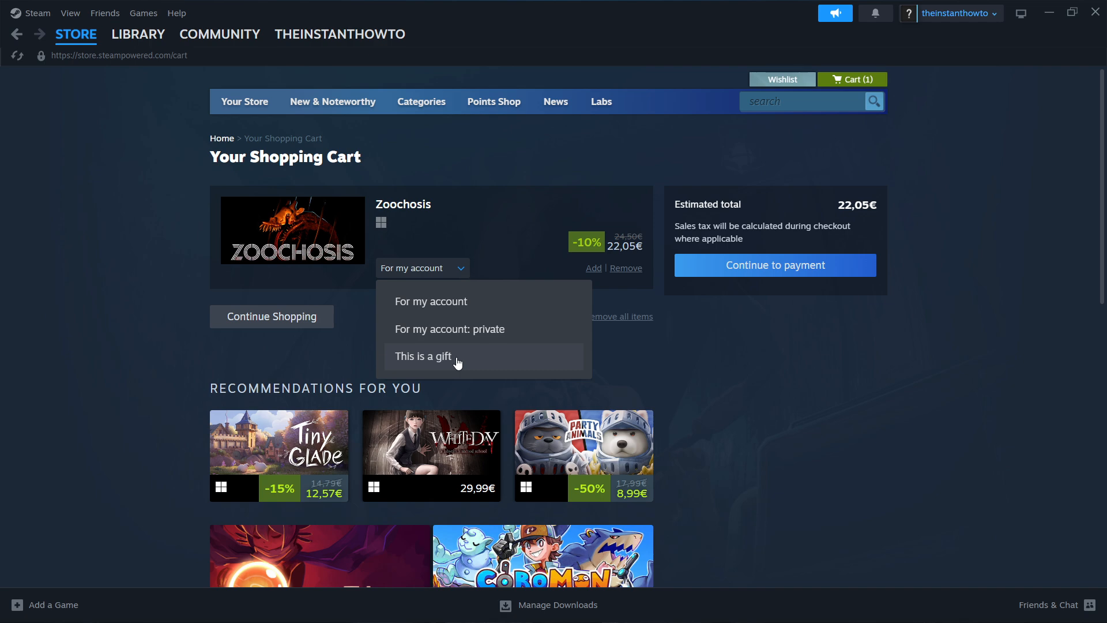
mouse_move(464, 310)
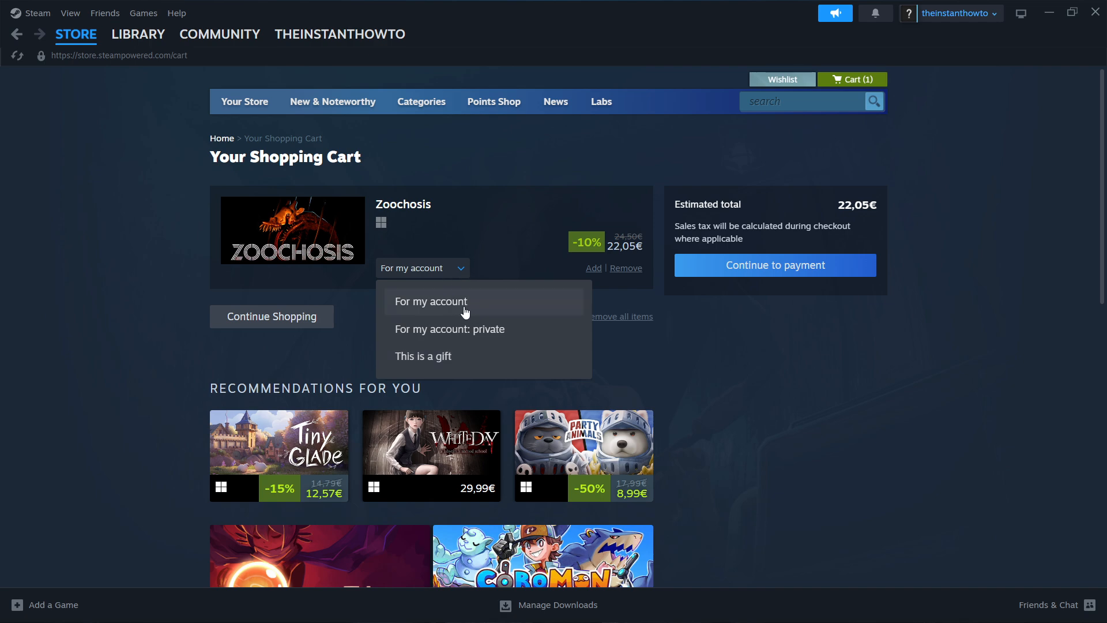
click(774, 265)
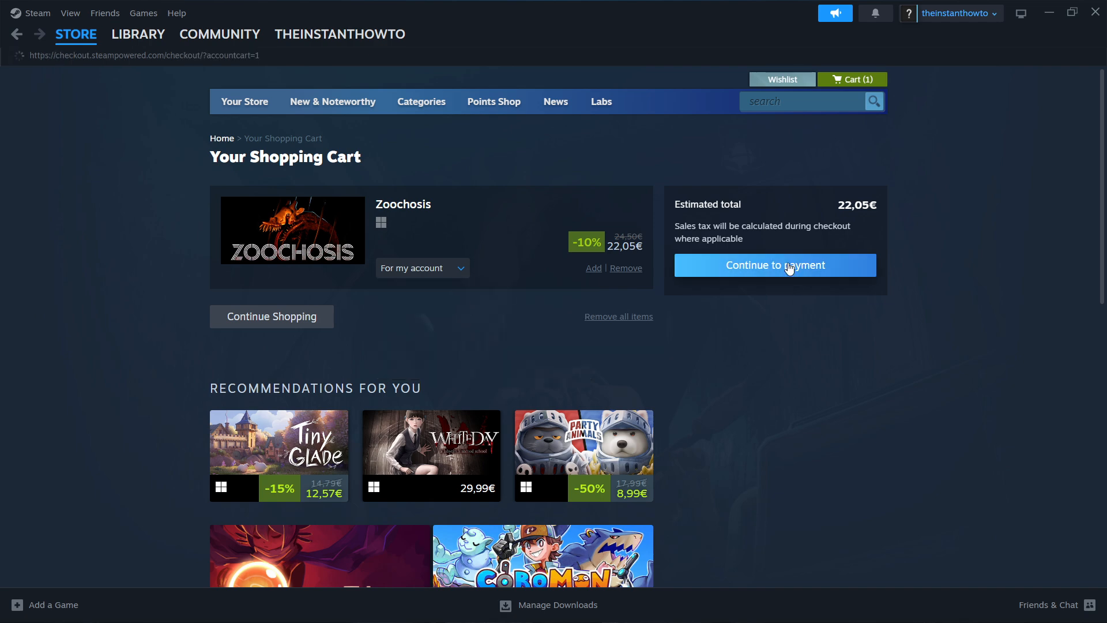
click(775, 265)
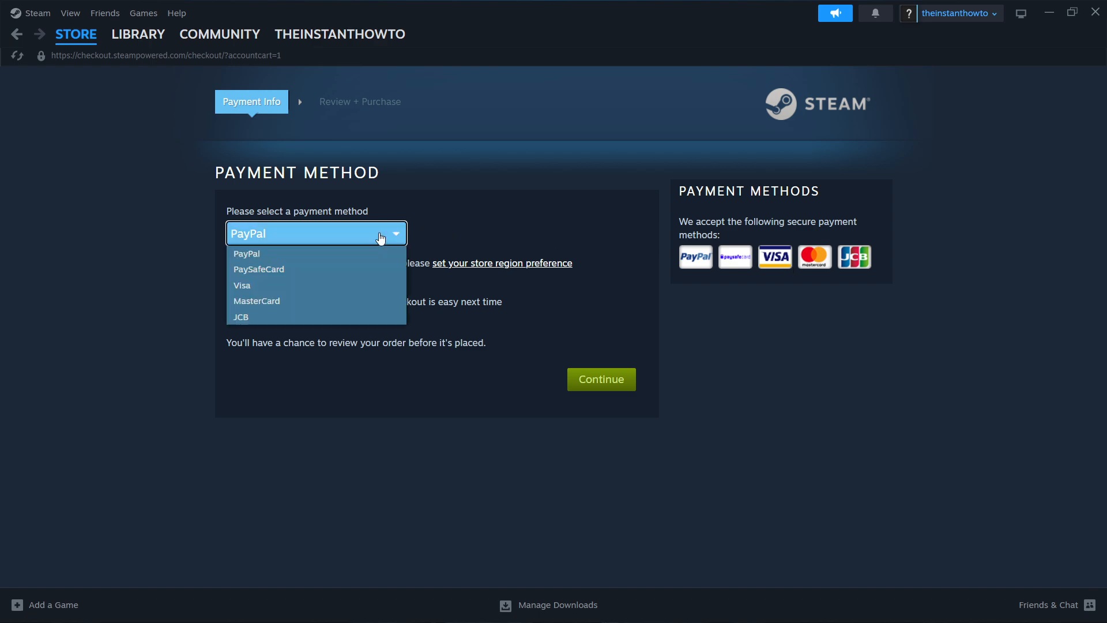
mouse_move(313, 269)
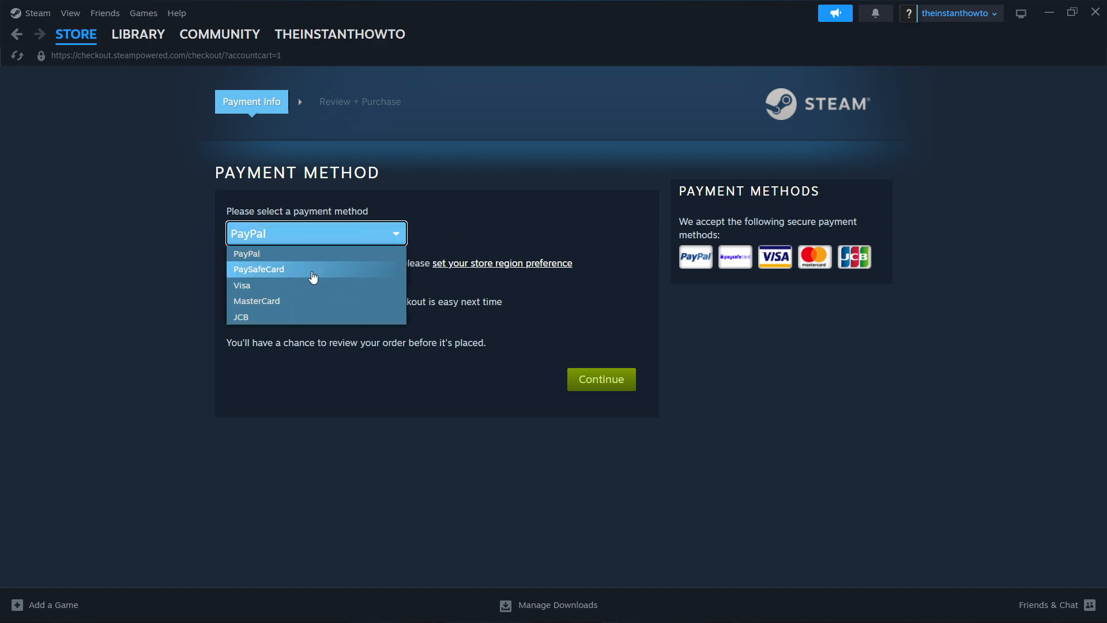
mouse_move(262, 254)
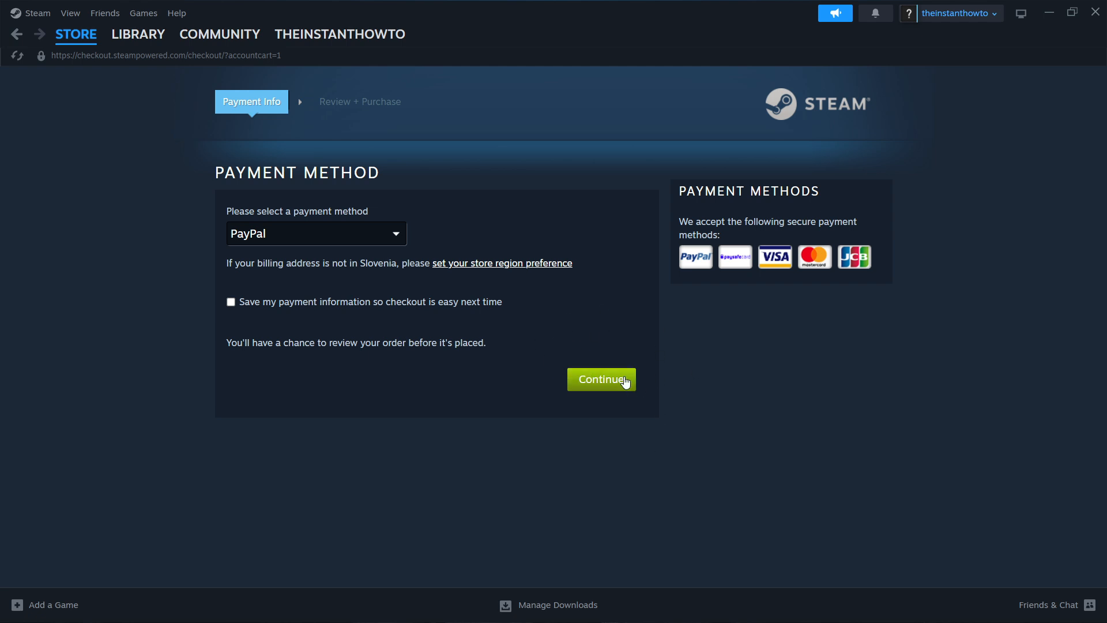
mouse_move(632, 359)
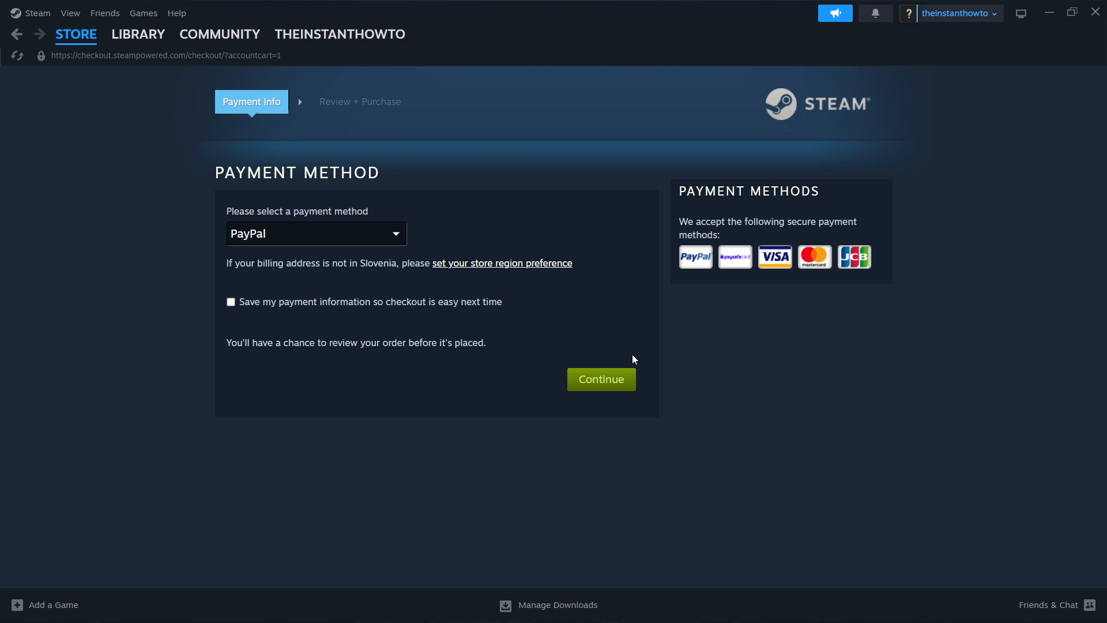
mouse_move(243, 66)
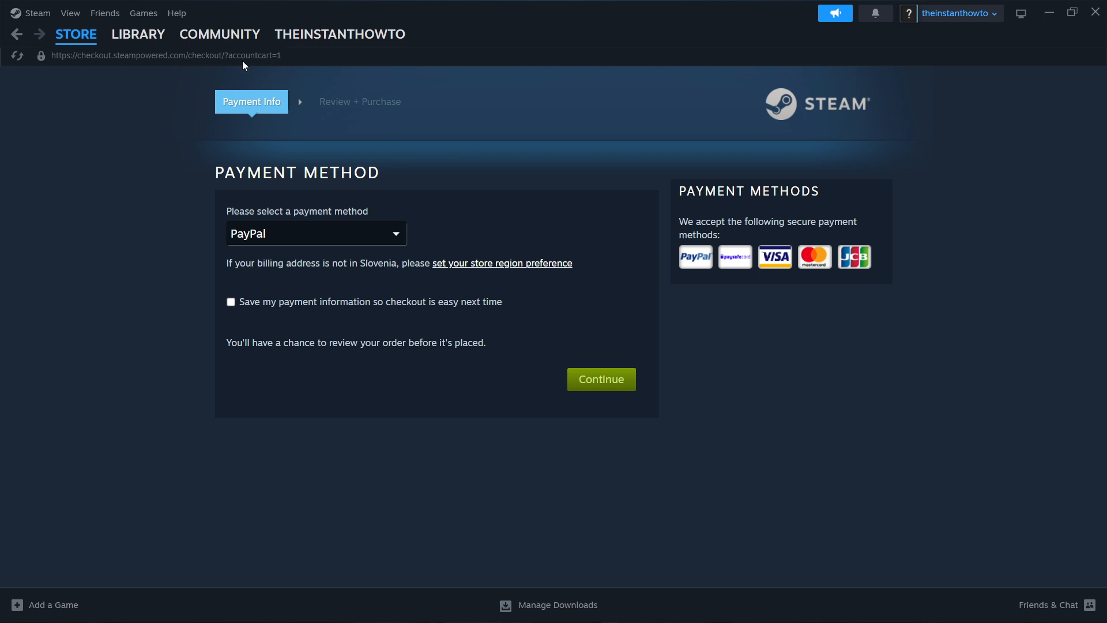
Leave PayPal as the payment method and show the STORE menu page choices.
click(76, 34)
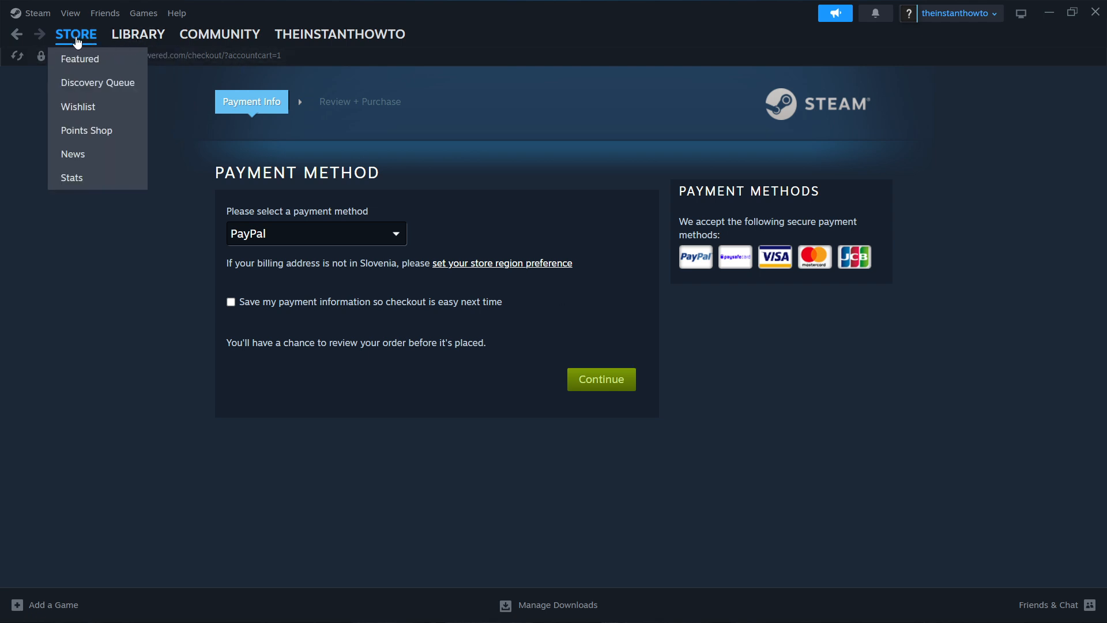
Bring up the Spectre Divide install dialog in the library, targeting Windows-SSD (C:).
click(137, 34)
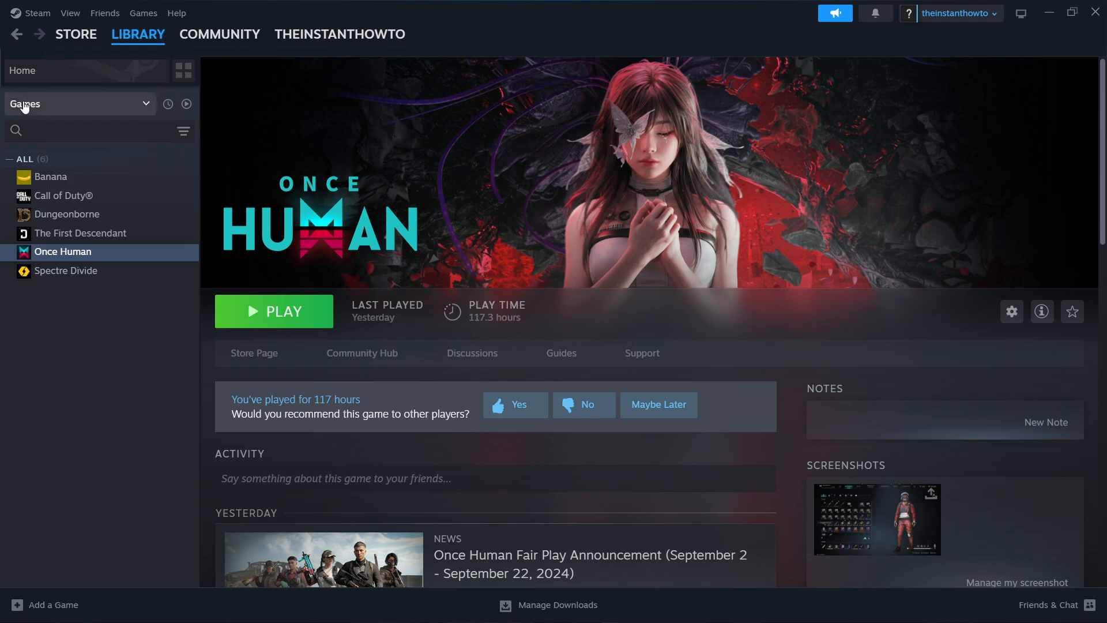
mouse_move(107, 110)
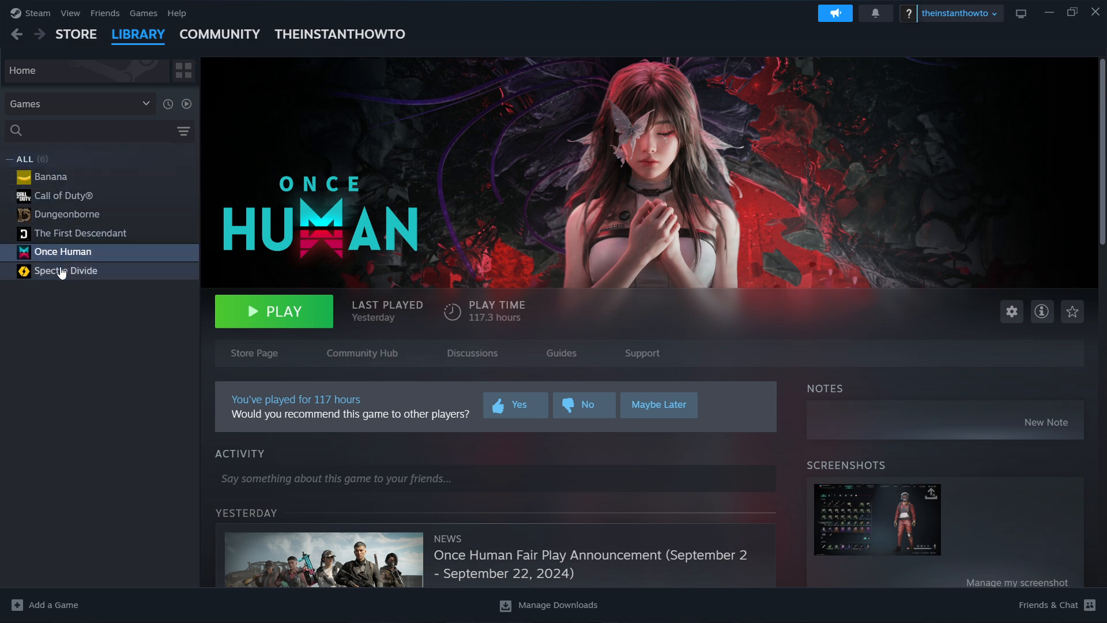
click(66, 269)
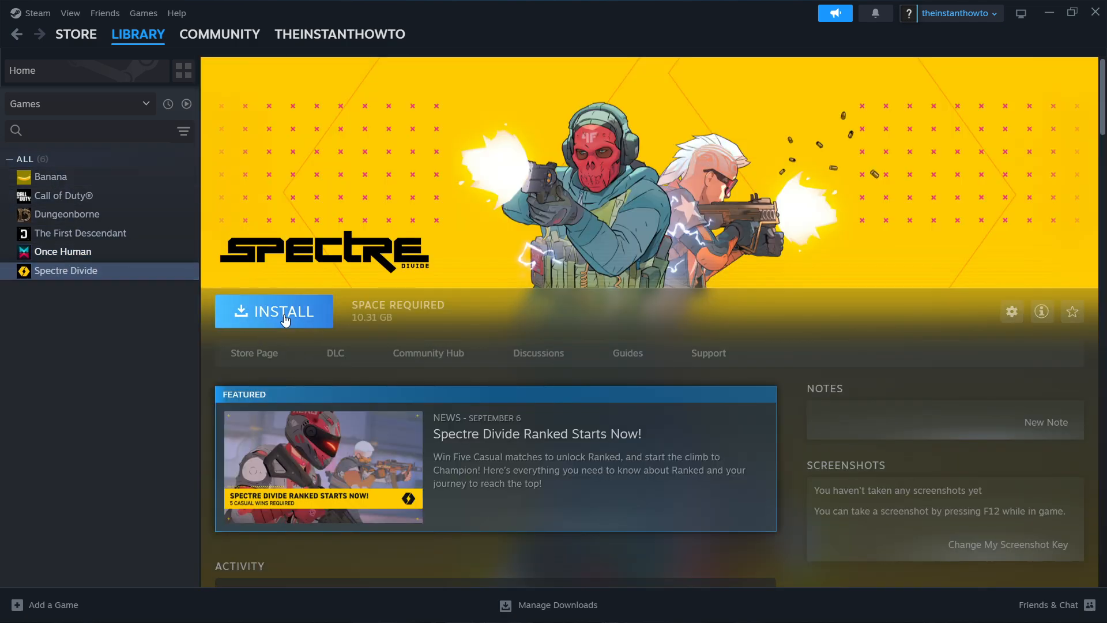
click(274, 311)
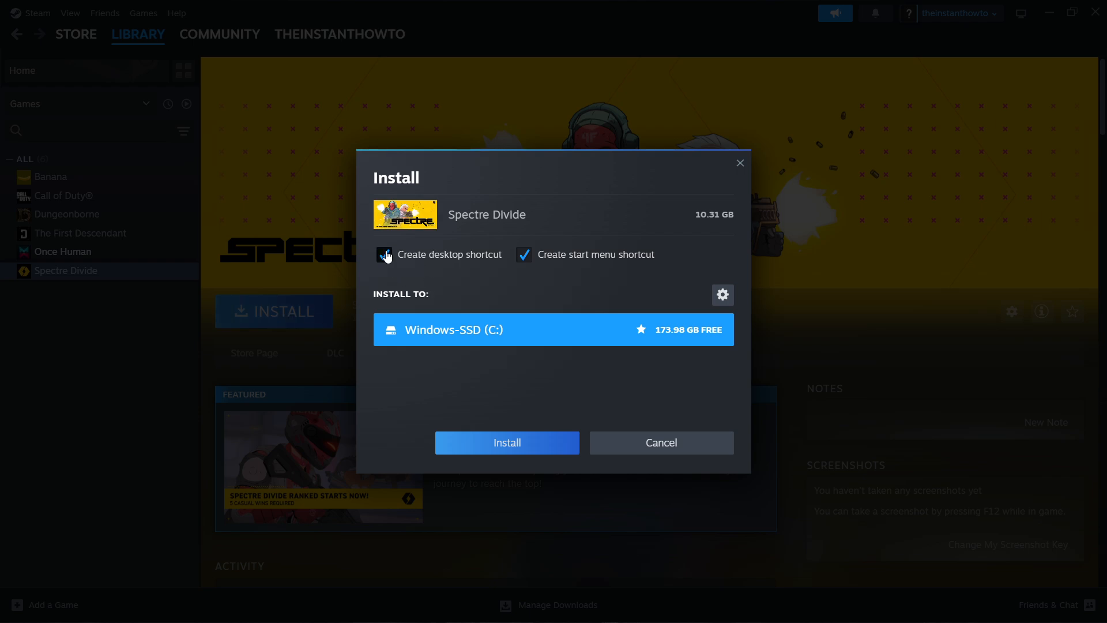
Enable the Create desktop shortcut option in the Spectre Divide install dialog.
click(382, 255)
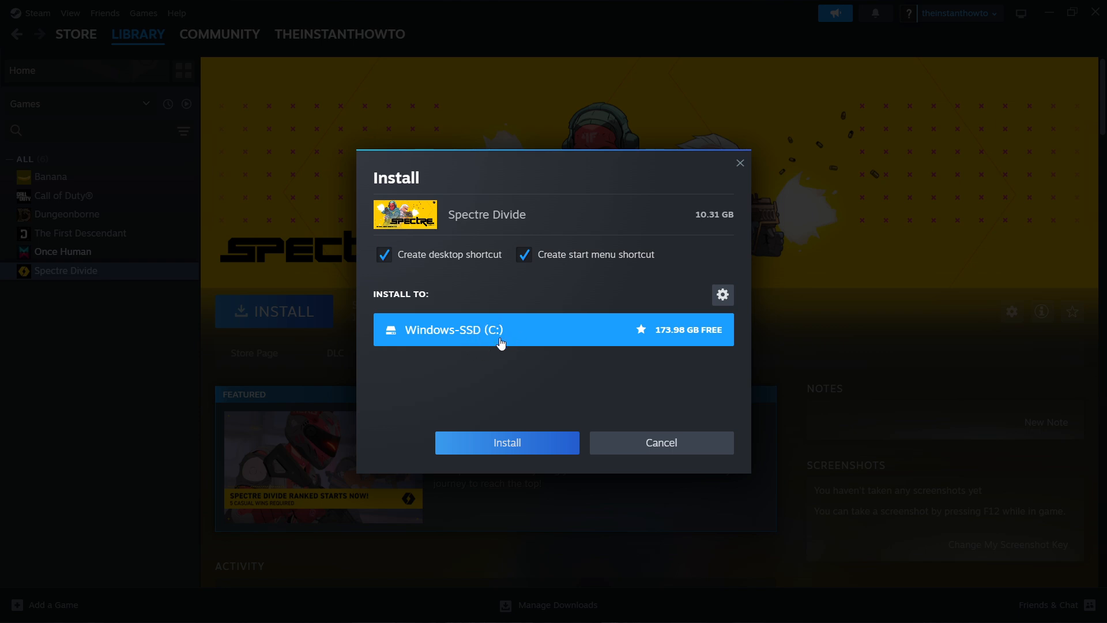
mouse_move(473, 334)
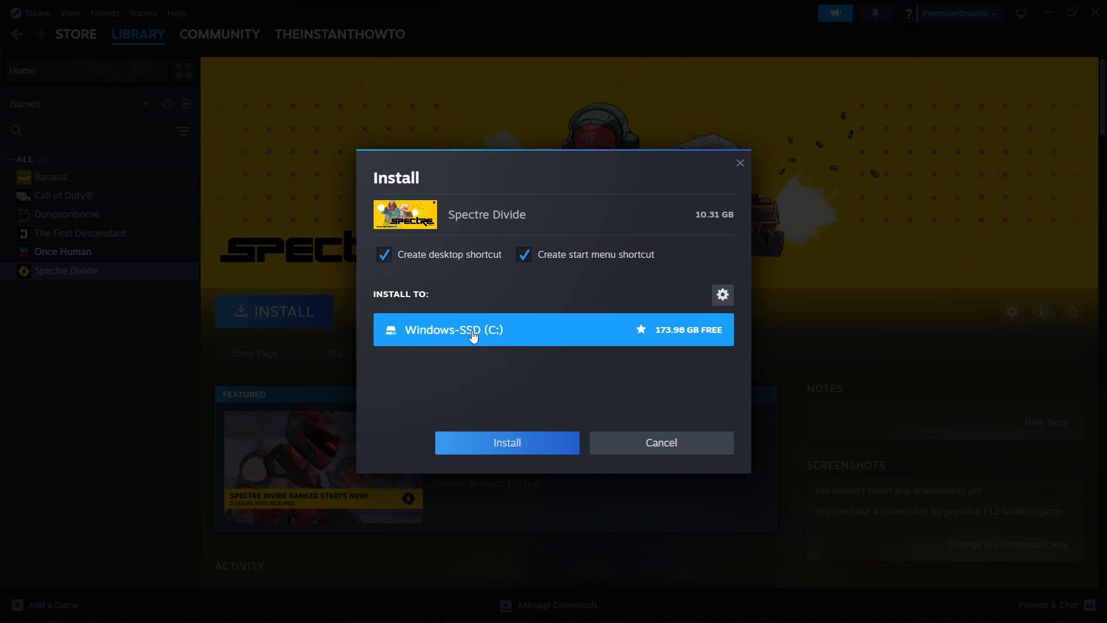
mouse_move(474, 327)
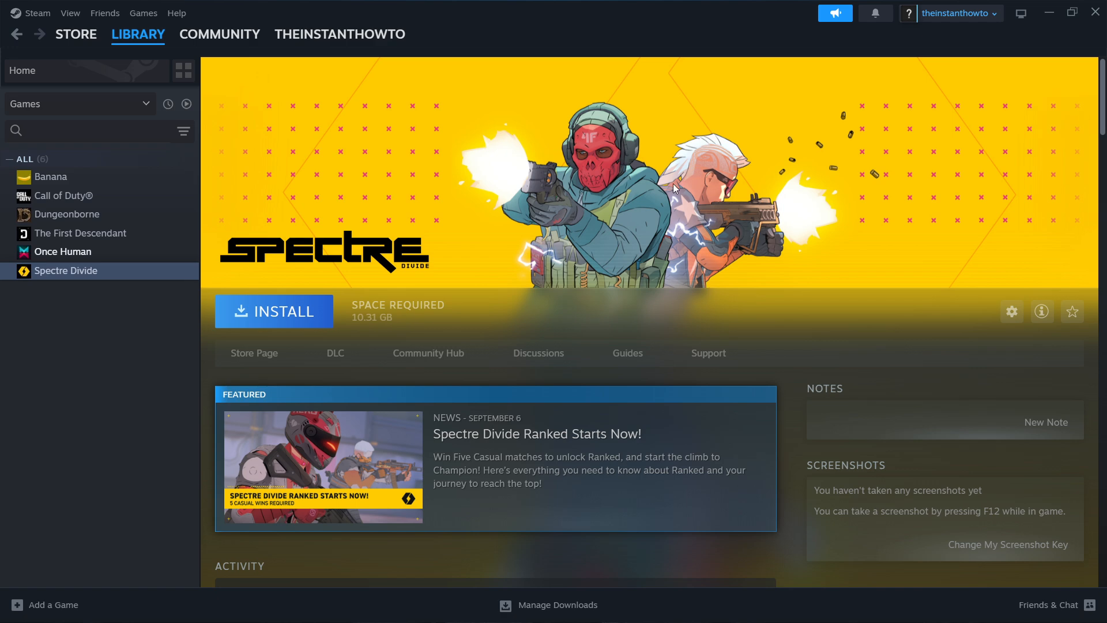
mouse_move(458, 203)
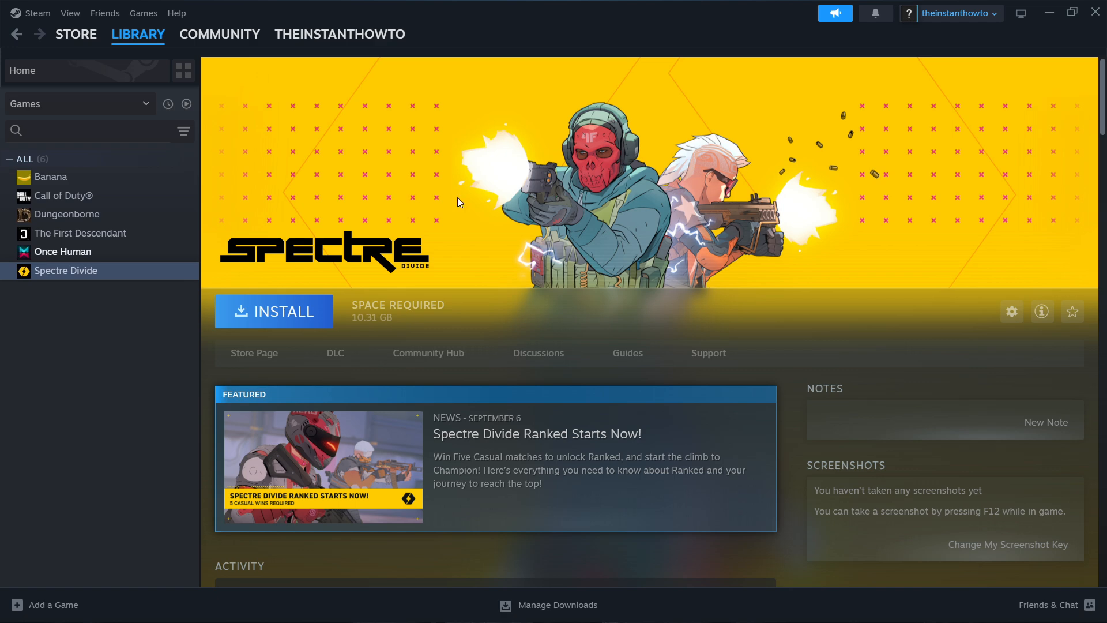
Show the Once Human game page from the library list.
click(62, 251)
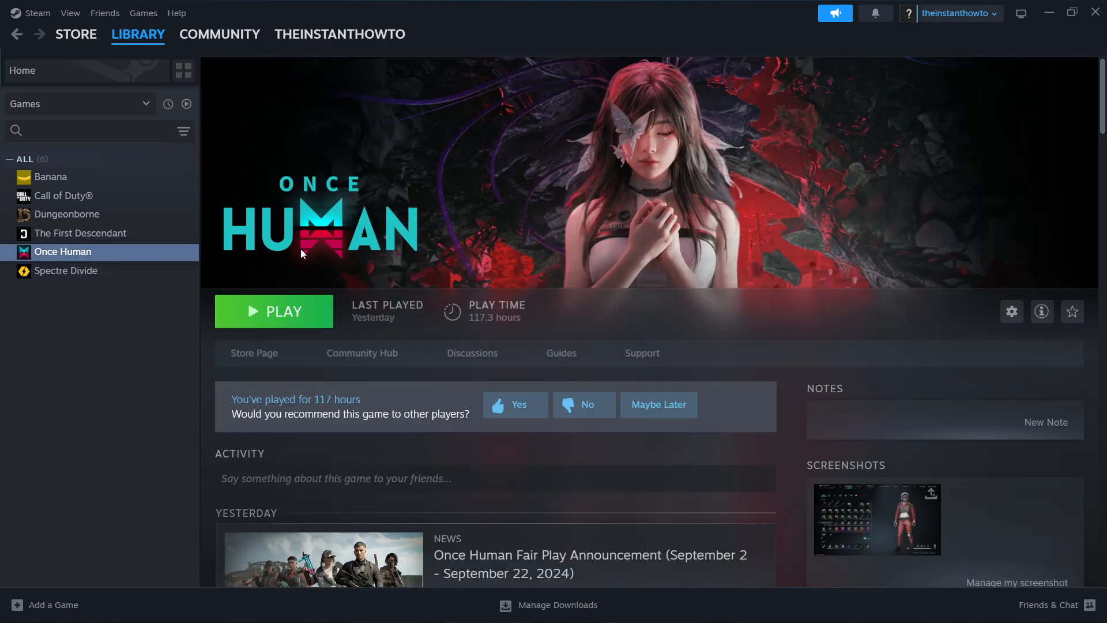